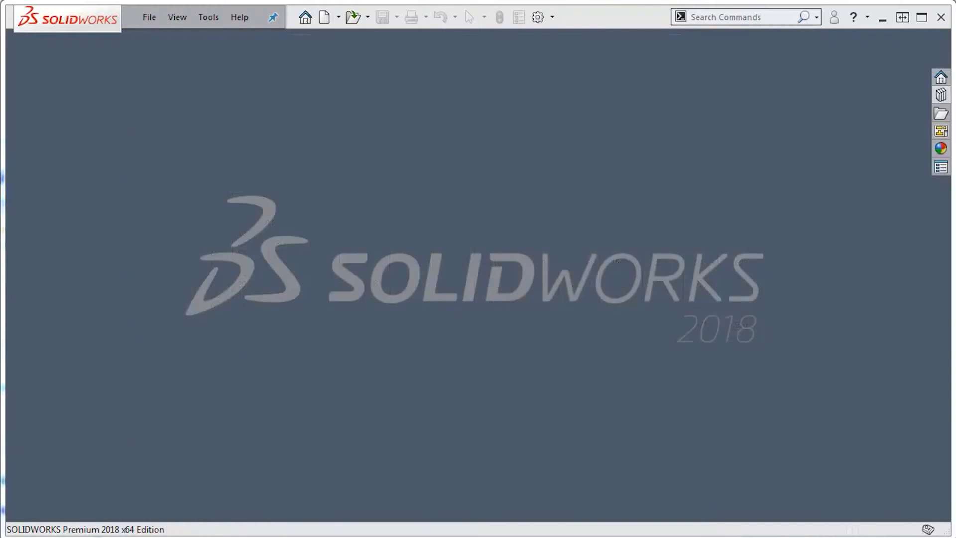
{"action": "mouse_move", "coordinate": [527, 182]}
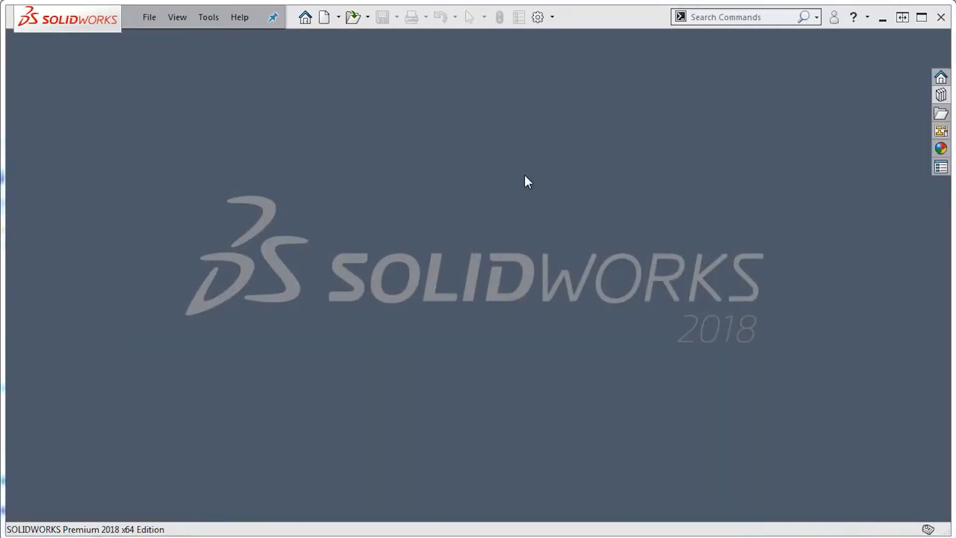
Start a new SOLIDWORKS document to reach the template chooser
{"action": "left_click", "coordinate": [320, 17]}
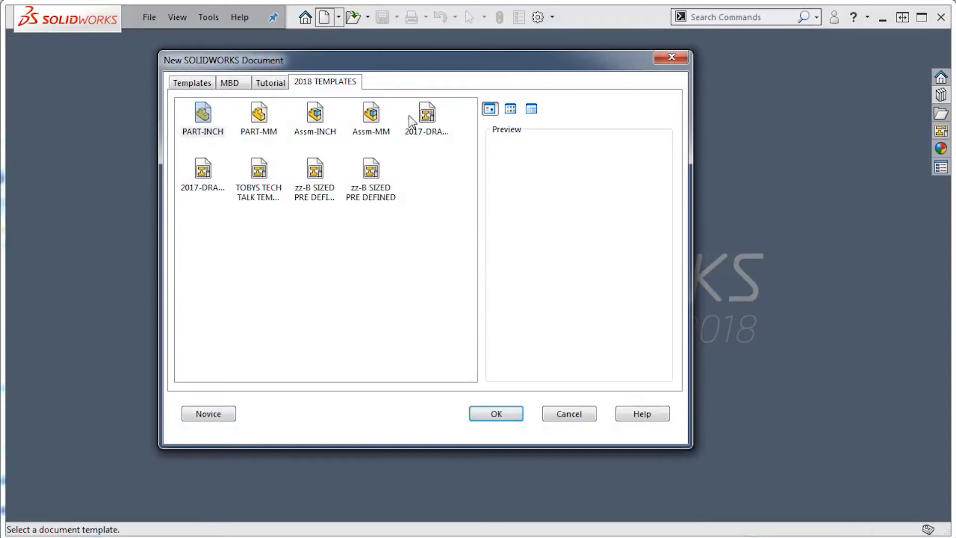
{"action": "mouse_move", "coordinate": [203, 115]}
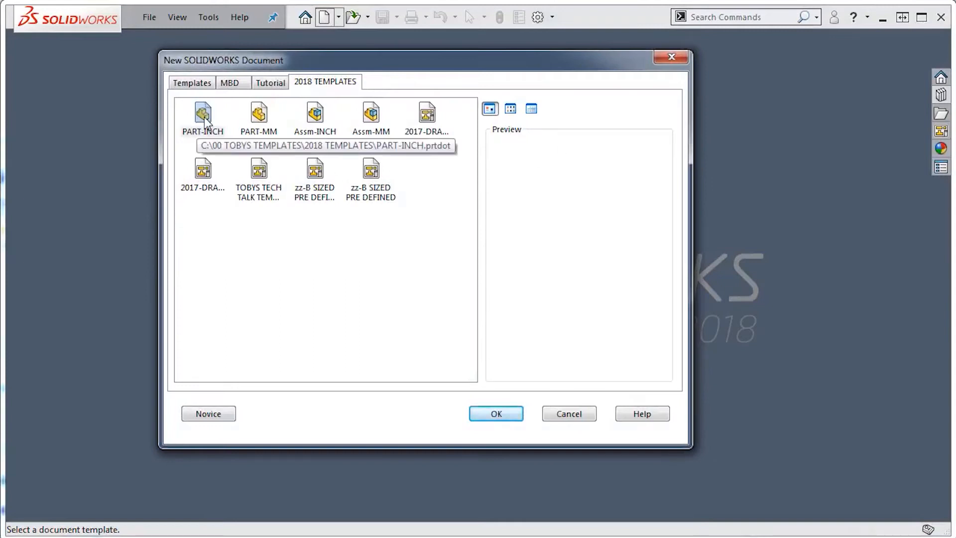
Create a PART-INCH document and begin a sketch on the Right Plane
{"action": "left_click", "coordinate": [495, 413]}
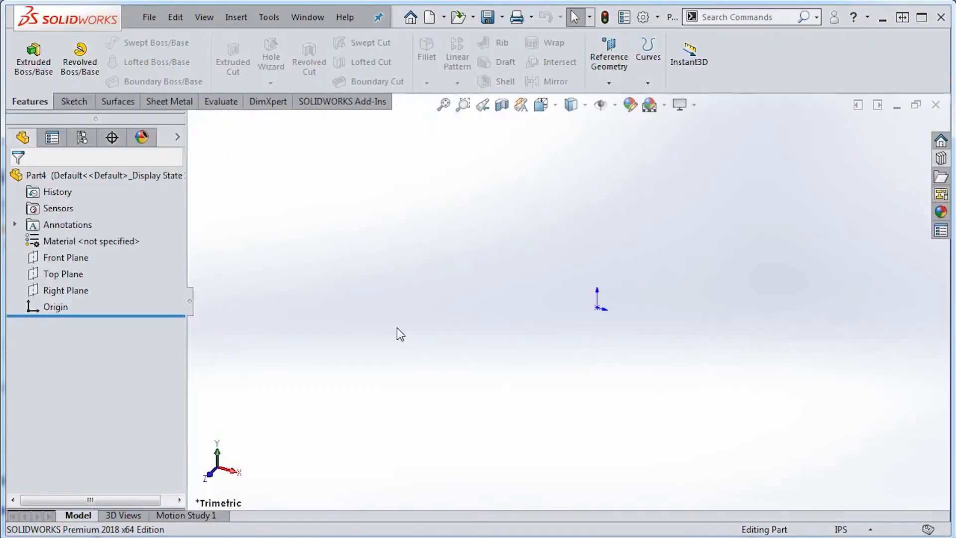
{"action": "left_click", "coordinate": [66, 290]}
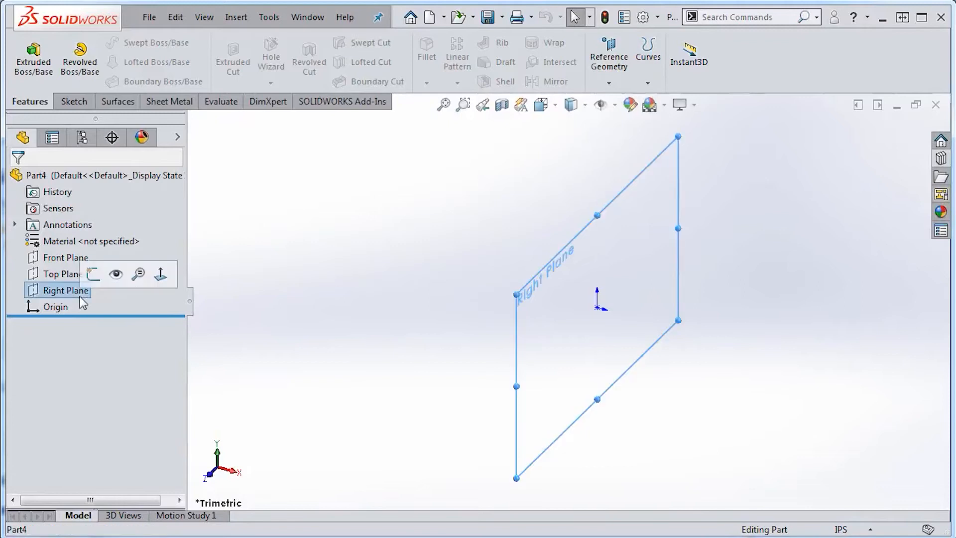
{"action": "left_click", "coordinate": [93, 275]}
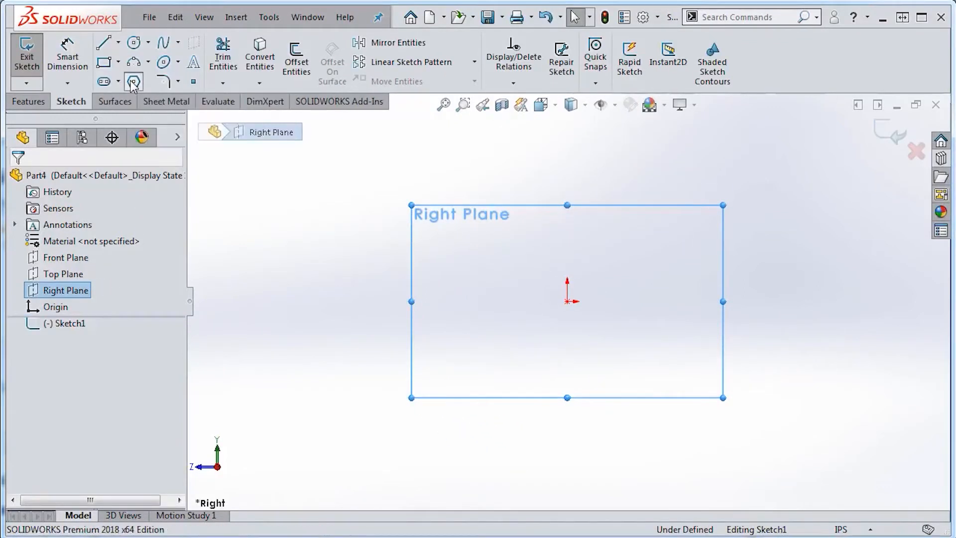
Draw a six-sided polygon from the origin
{"action": "left_click", "coordinate": [133, 80]}
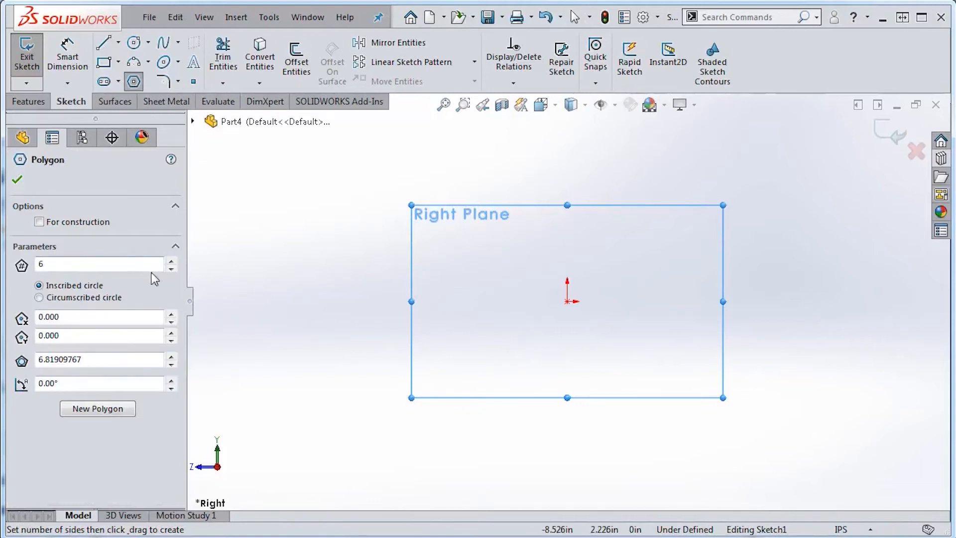
{"action": "left_click", "coordinate": [172, 268]}
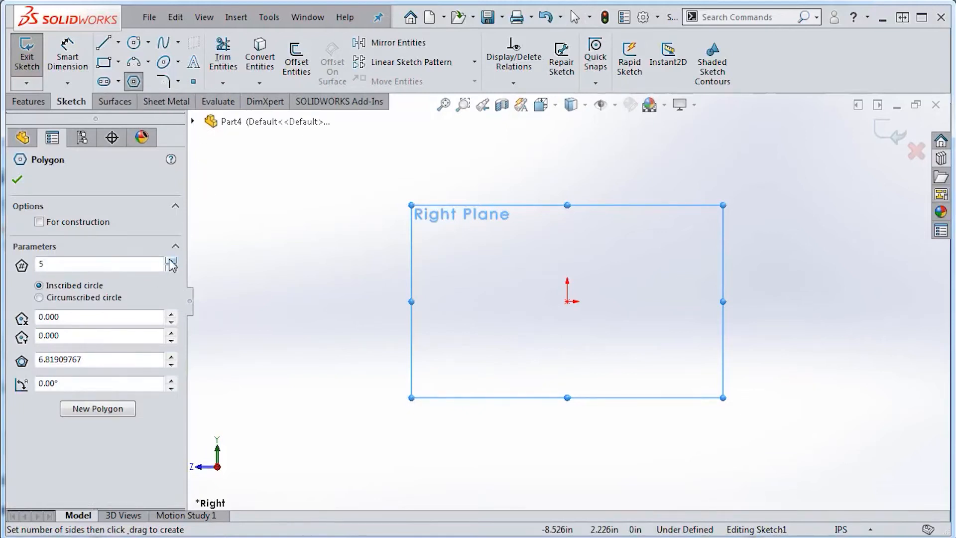
{"action": "left_click", "coordinate": [171, 260]}
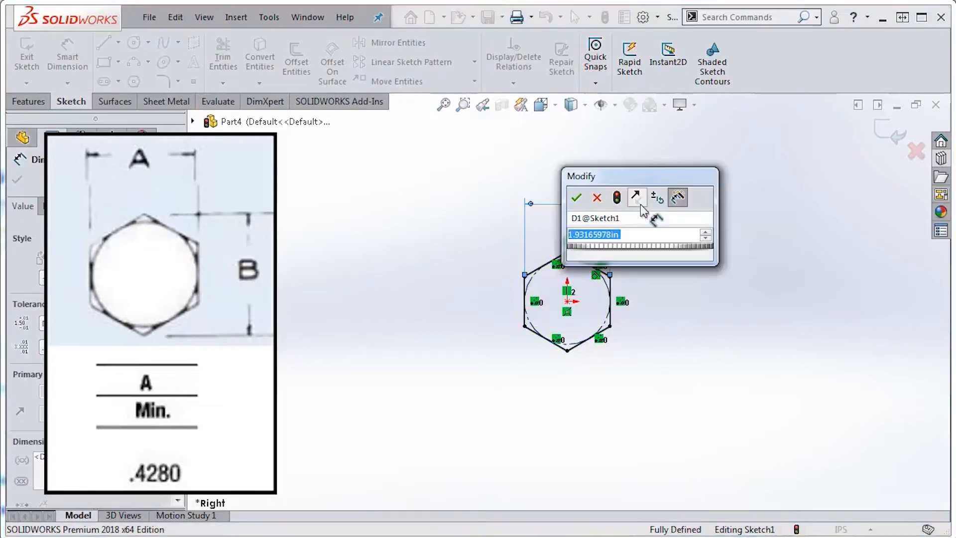
Dimension the hexagon .428 in across its flats
{"action": "type", "text": ".428"}
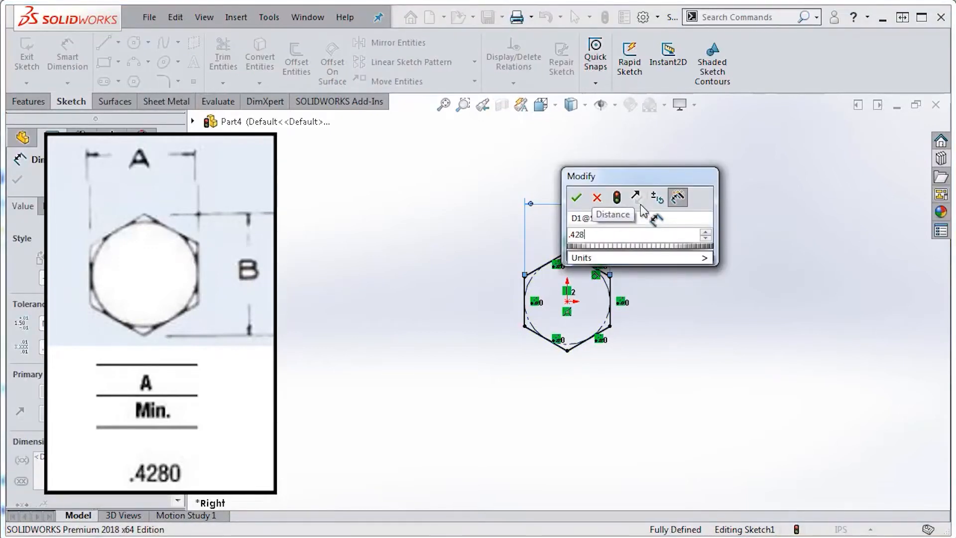
{"action": "left_click", "coordinate": [576, 197]}
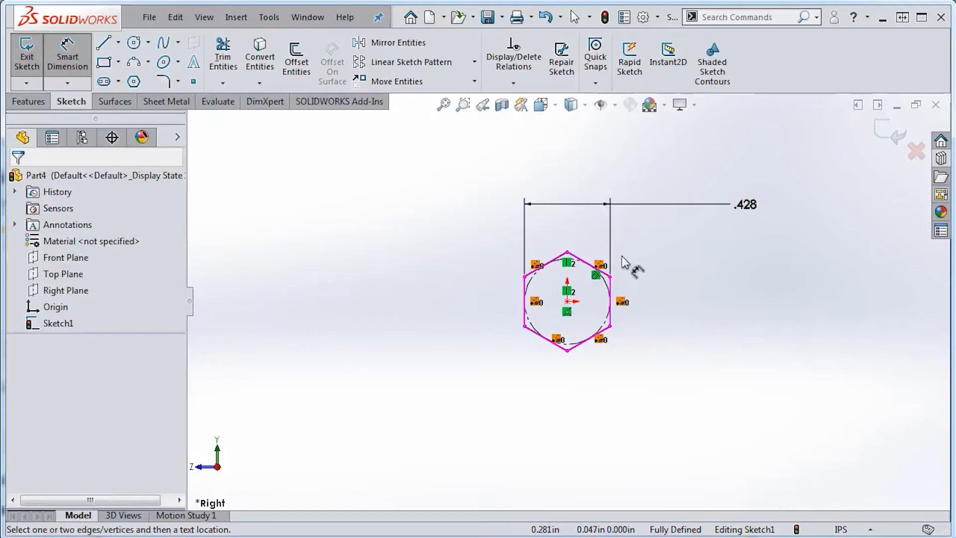
Enable View Dimension Names from Hide/Show Items
{"action": "left_click", "coordinate": [618, 105]}
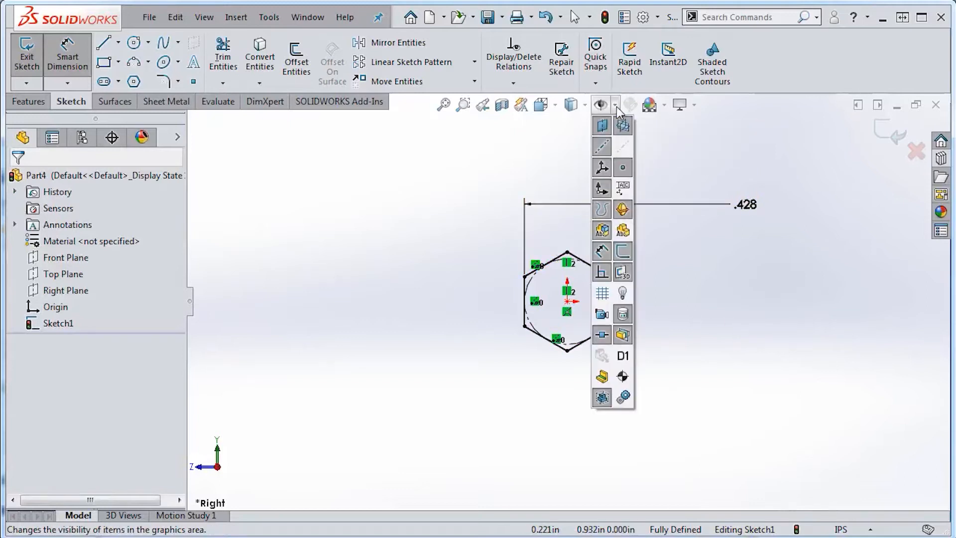
{"action": "mouse_move", "coordinate": [623, 355]}
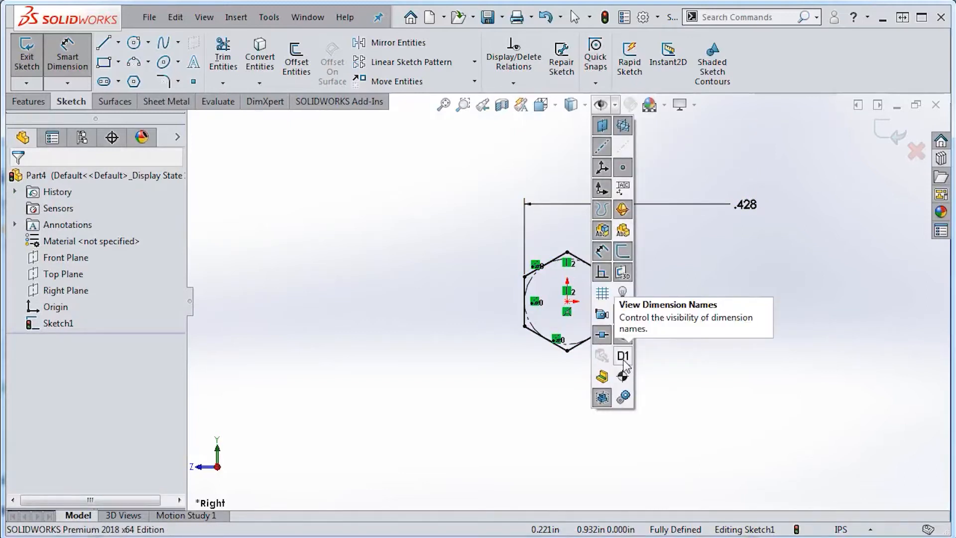
{"action": "left_click", "coordinate": [622, 356]}
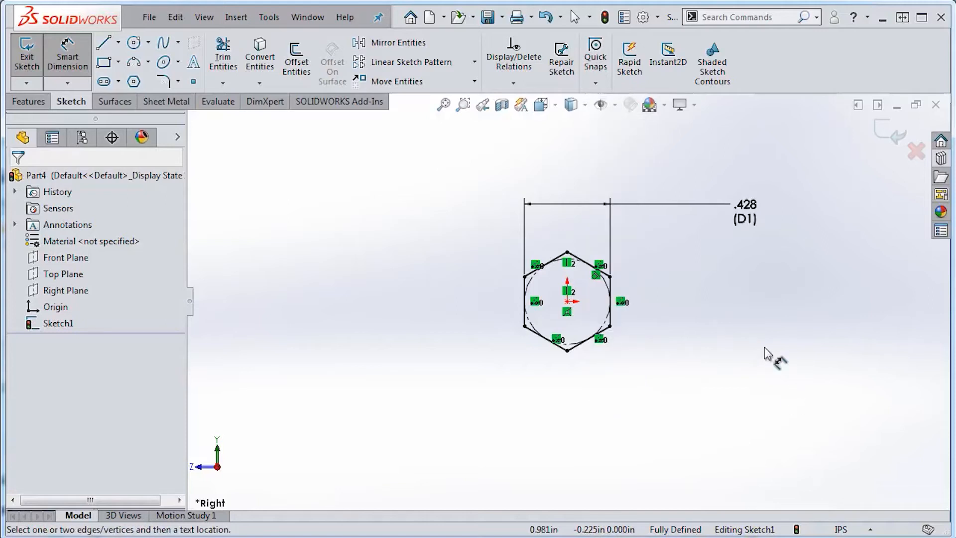
{"action": "mouse_move", "coordinate": [741, 302]}
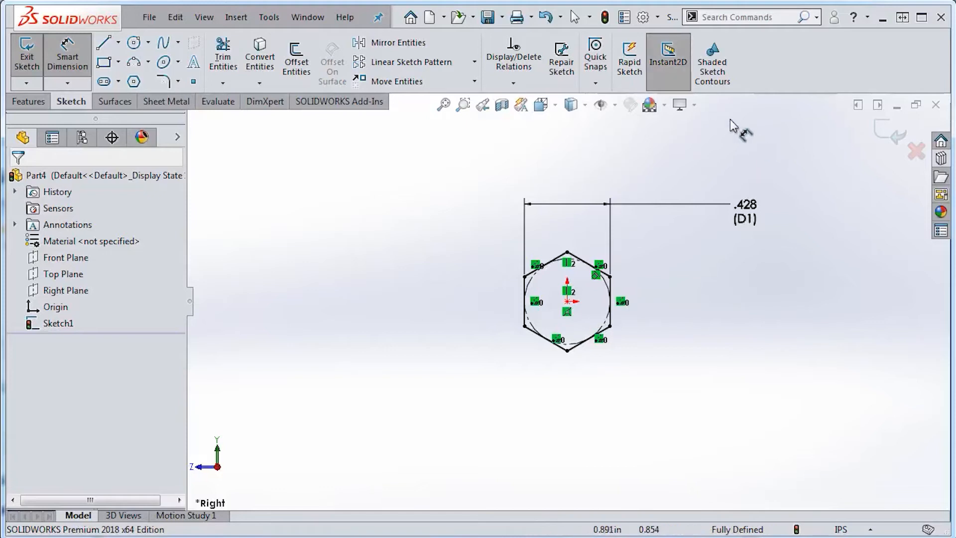
Rename the .428 width dimension to A
{"action": "left_click", "coordinate": [745, 211]}
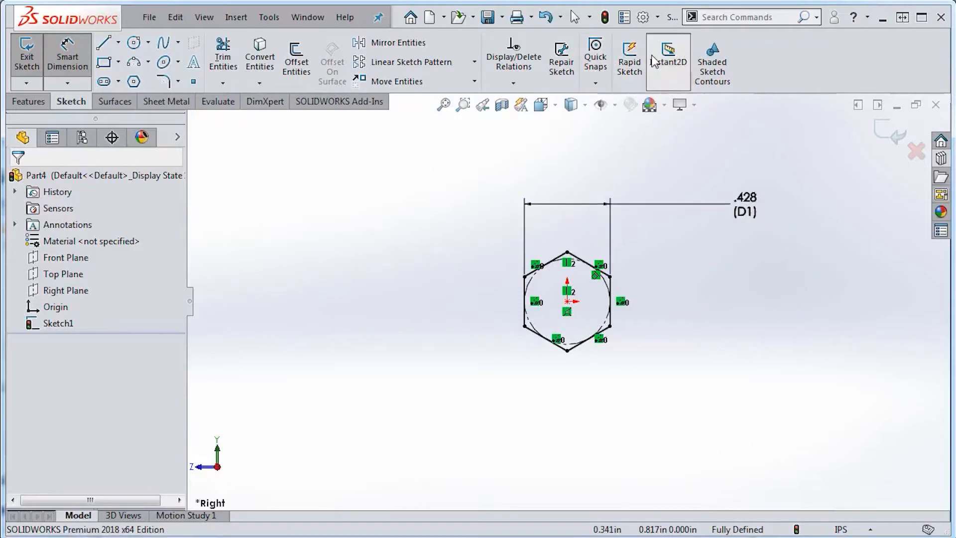
{"action": "mouse_move", "coordinate": [738, 372]}
{"action": "type", "text": "A"}
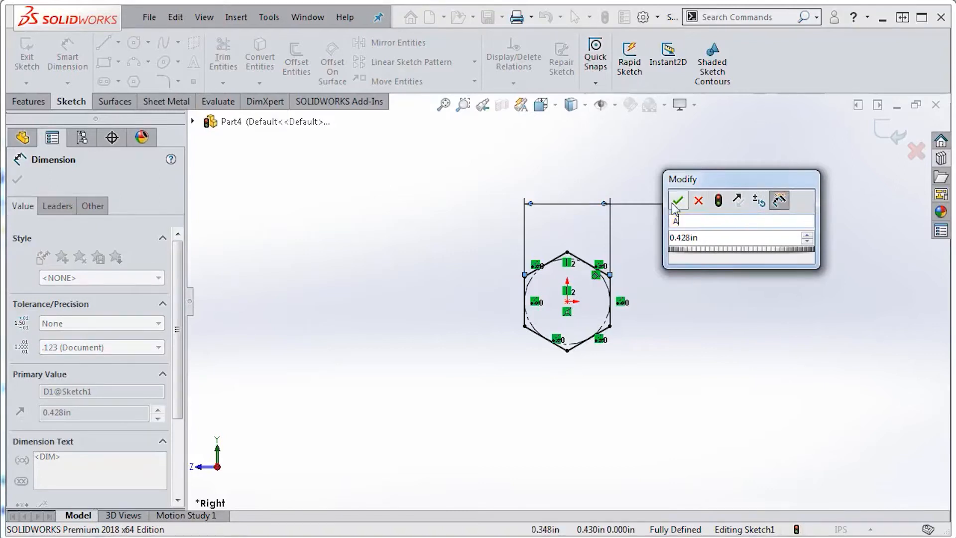
{"action": "left_click", "coordinate": [678, 200]}
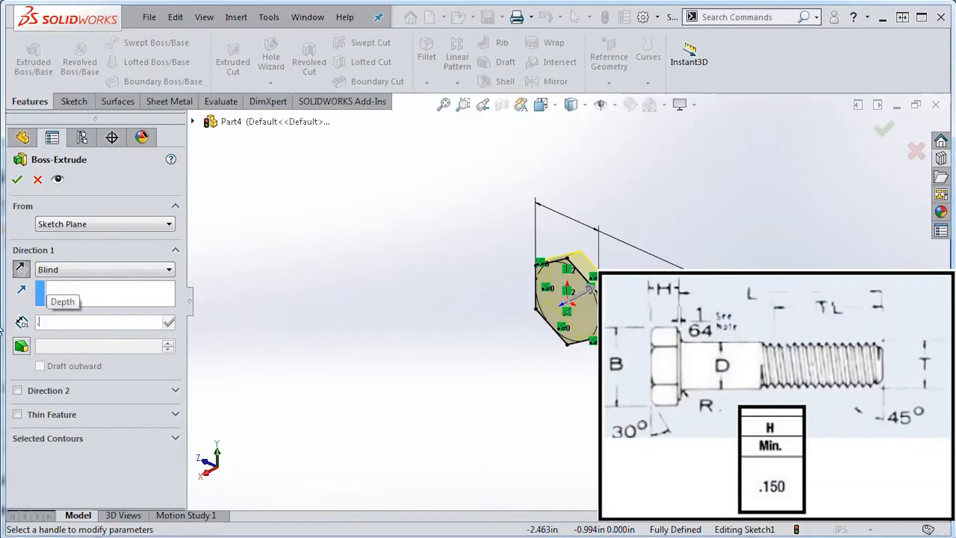
Extrude the hexagon as a blind boss 0.150 in deep
{"action": "type", "text": "0.150in"}
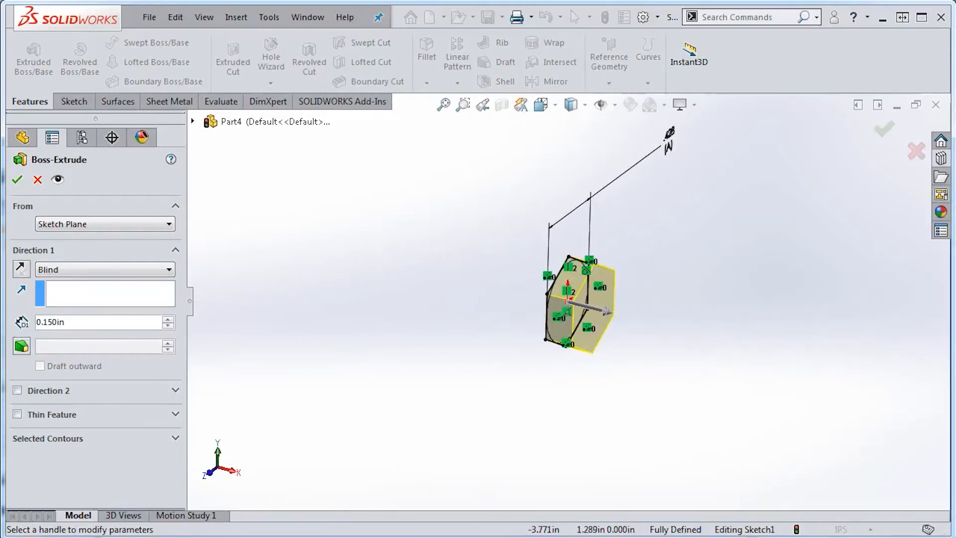
{"action": "left_click", "coordinate": [17, 180]}
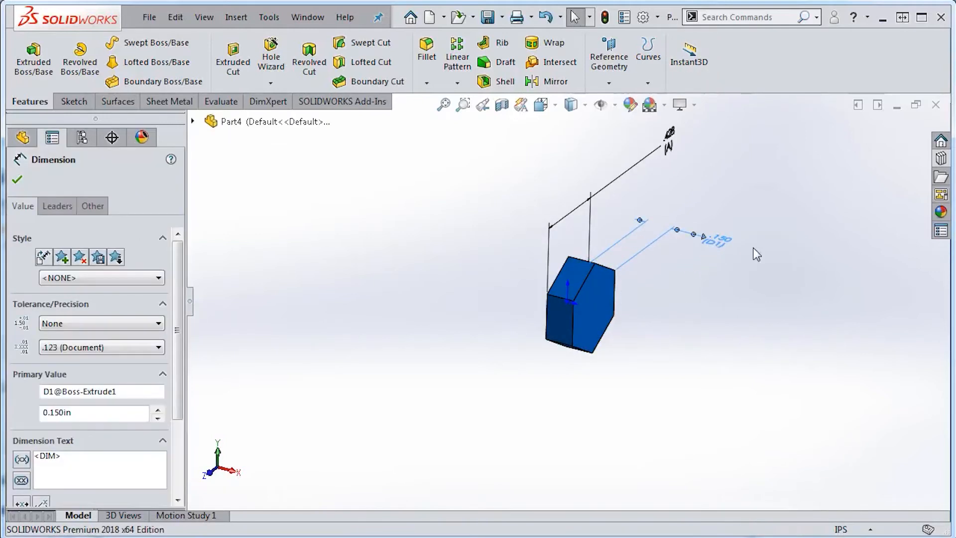
{"action": "double_click", "coordinate": [709, 241]}
{"action": "type", "text": "H"}
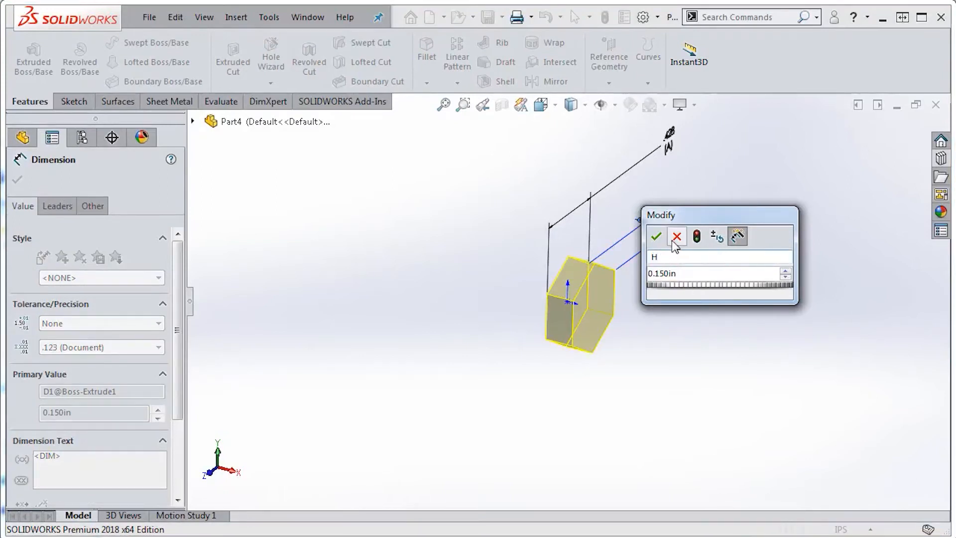
{"action": "left_click", "coordinate": [655, 237]}
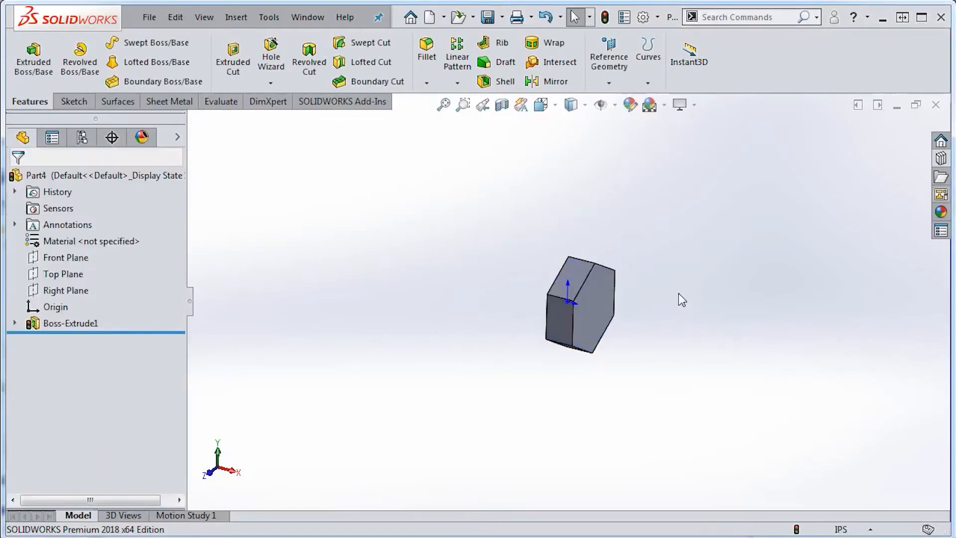
{"action": "left_click", "coordinate": [71, 323]}
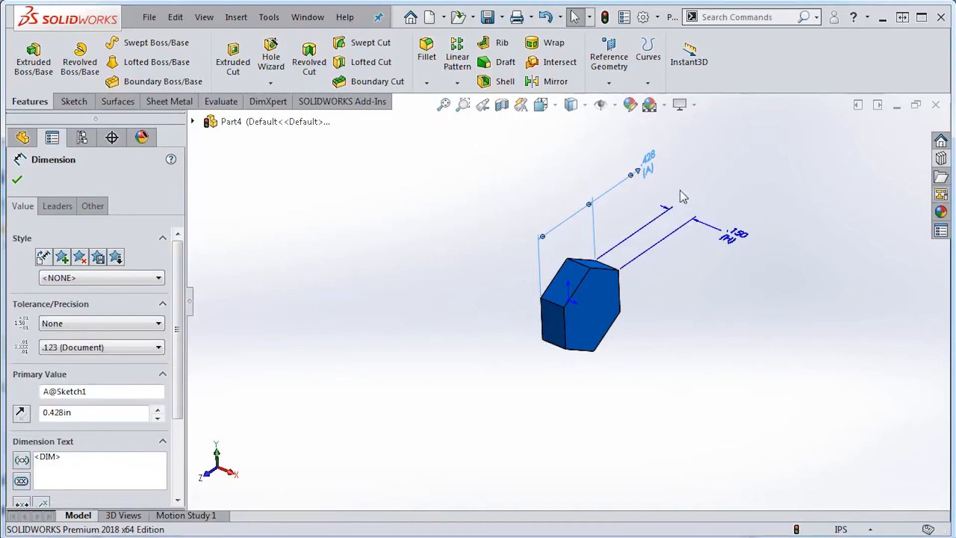
{"action": "mouse_move", "coordinate": [647, 173]}
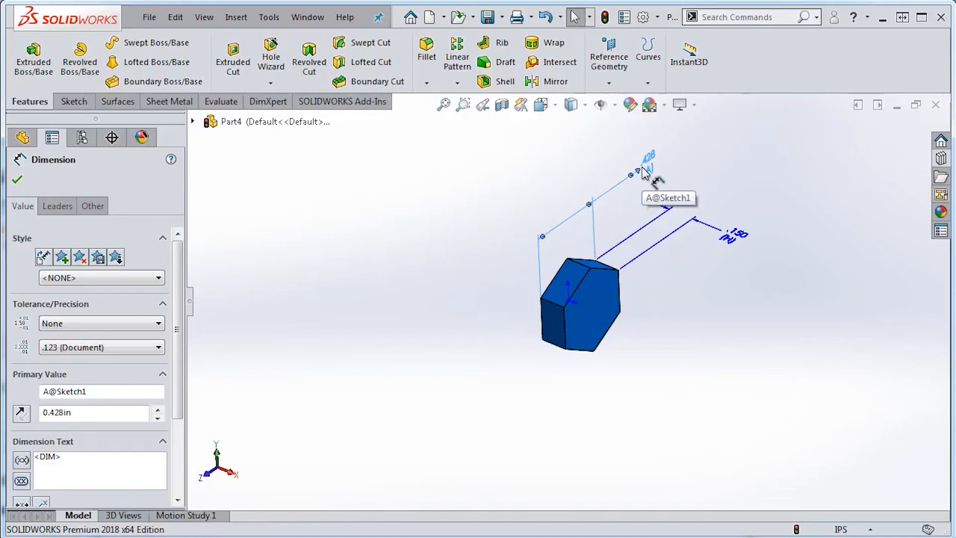
{"action": "mouse_move", "coordinate": [730, 244]}
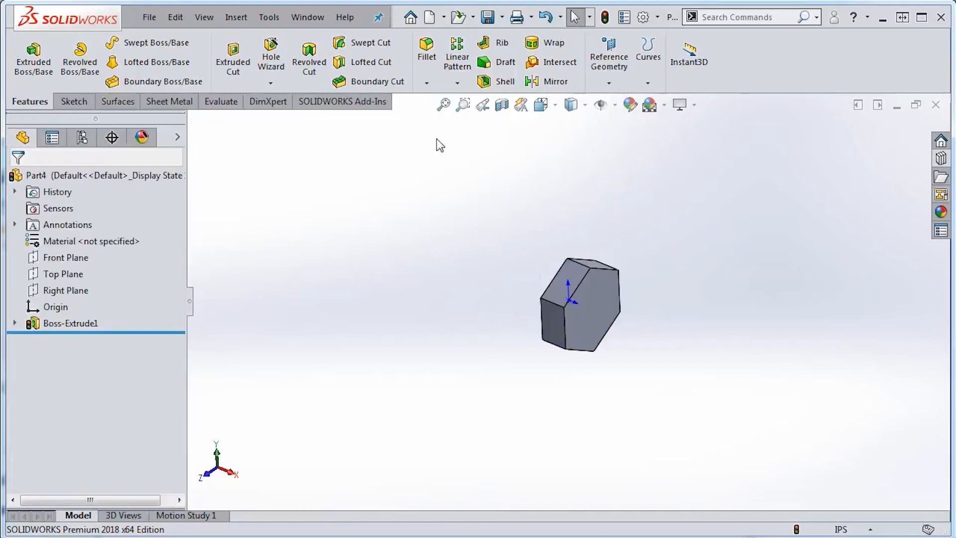
Save the part as 1-4-20 HEX CAP SCREW.SLDPRT in the hardware library folder
{"action": "left_click", "coordinate": [485, 17]}
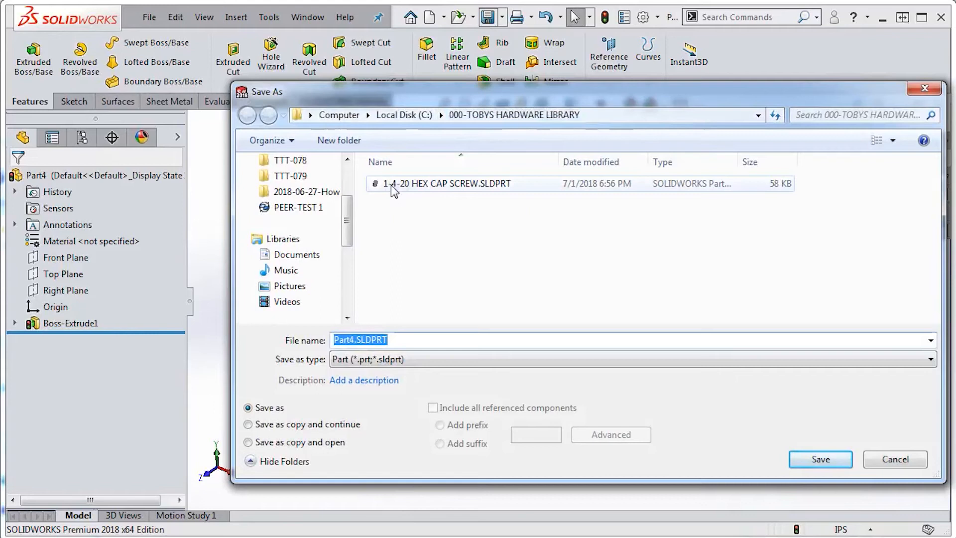
{"action": "left_click", "coordinate": [447, 183]}
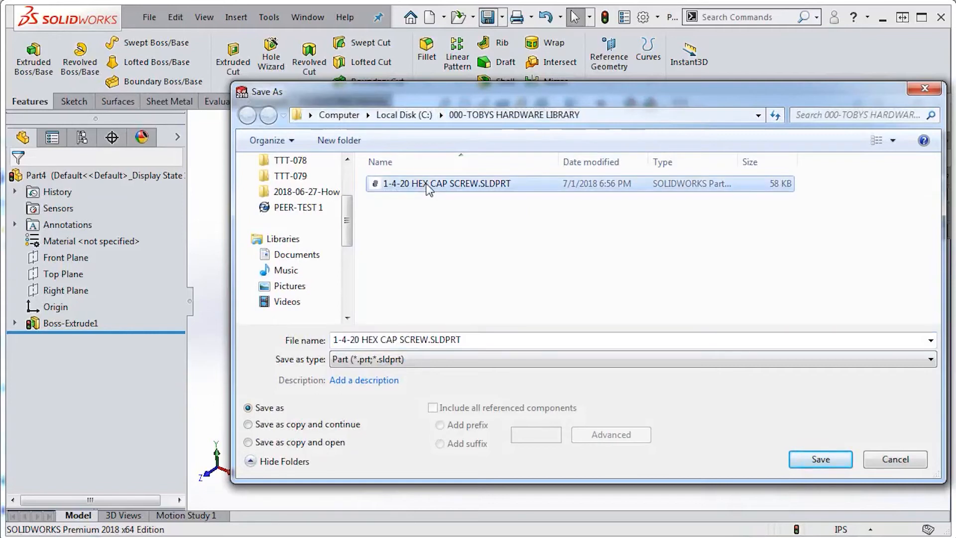
{"action": "left_click", "coordinate": [820, 459]}
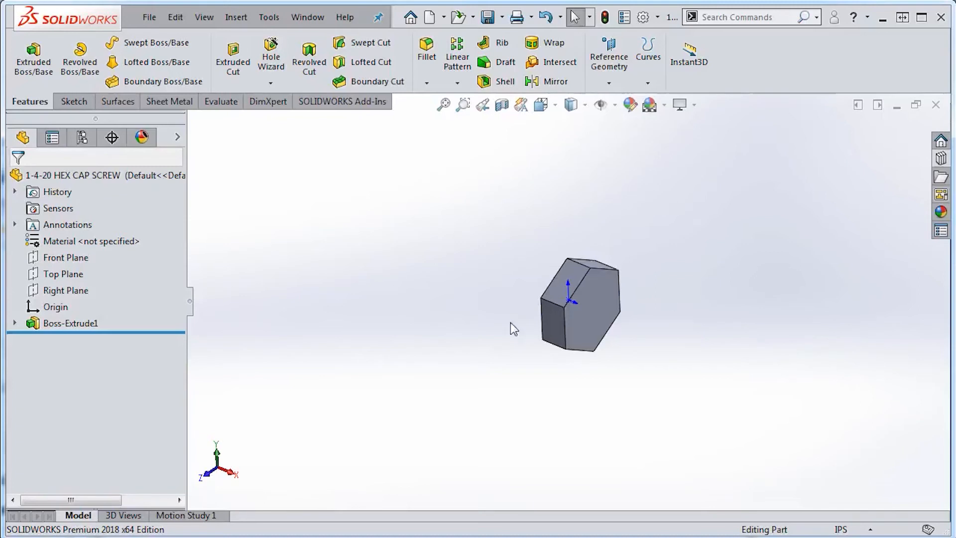
{"action": "left_click", "coordinate": [66, 257]}
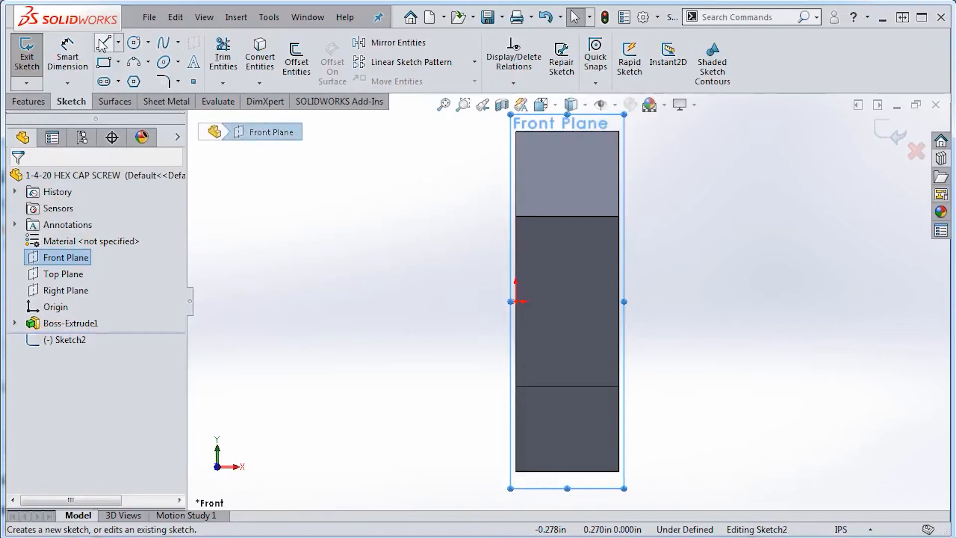
Sketch a centerline through the origin and a corner line dimensioned at 30°
{"action": "left_click", "coordinate": [103, 42]}
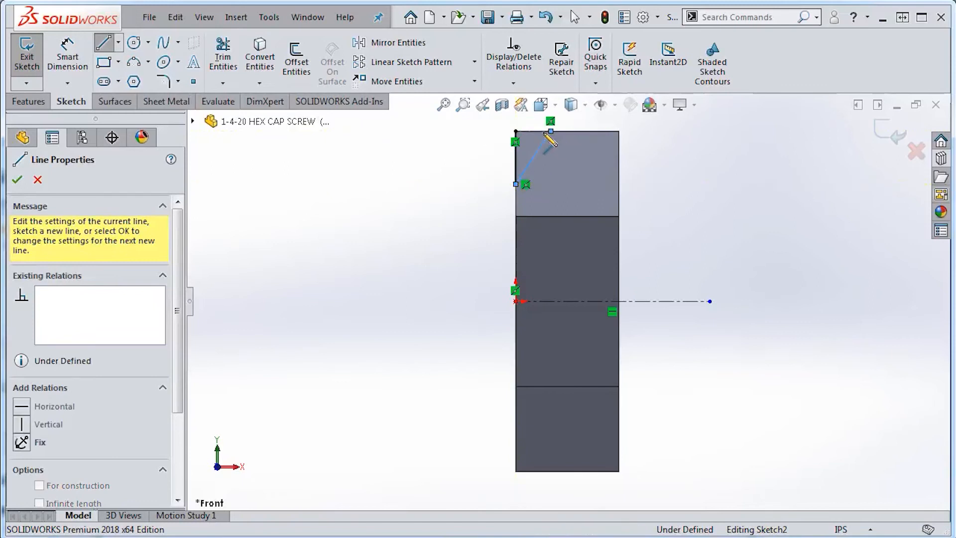
{"action": "left_click", "coordinate": [17, 179]}
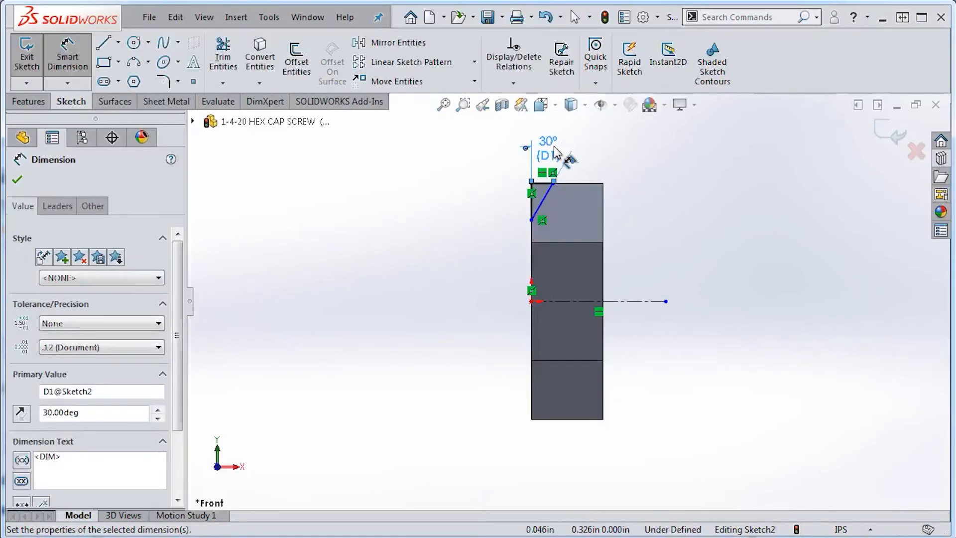
{"action": "left_click", "coordinate": [531, 301]}
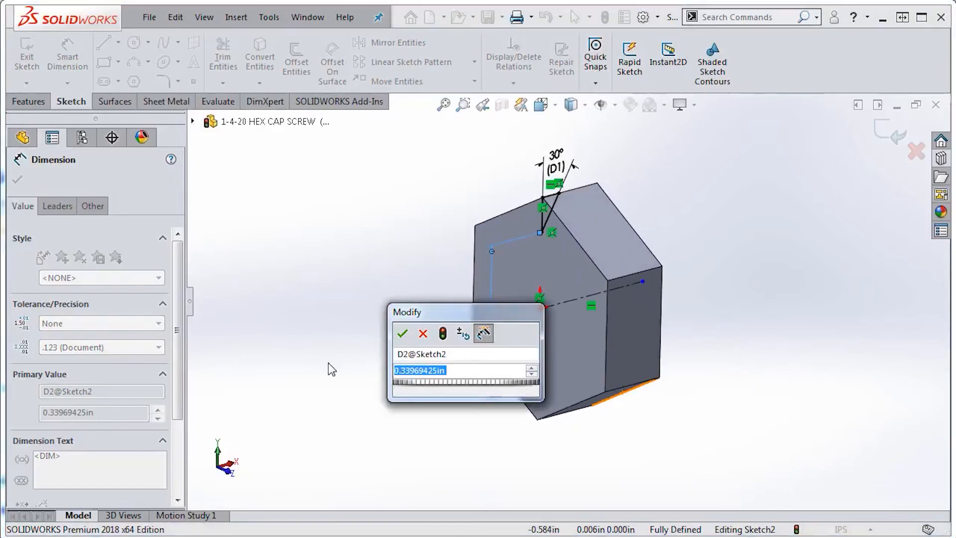
Set the diameter dimension to ="A@Sketch1" for the revolved cut profile
{"action": "left_click", "coordinate": [530, 370]}
{"action": "type", "text": "=\"A@Sketch1\""}
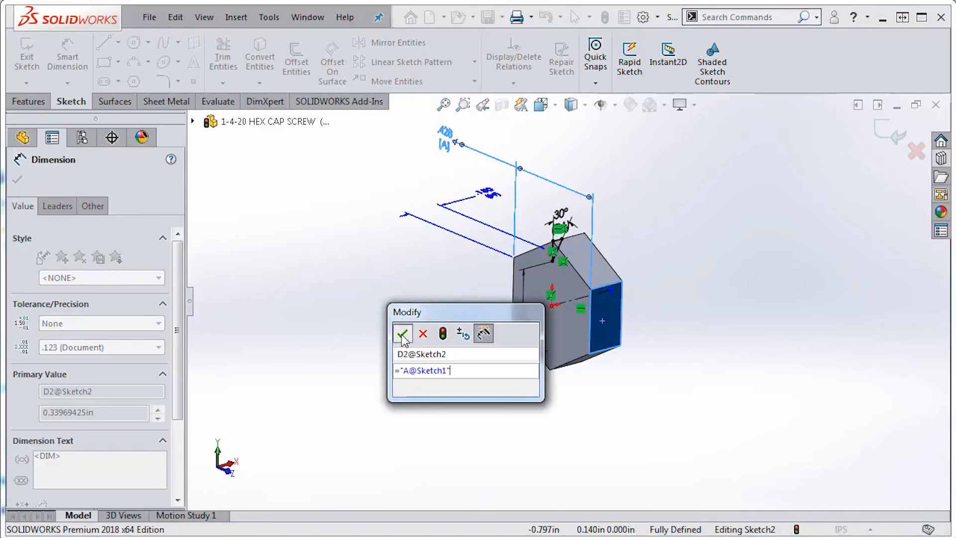
{"action": "left_click", "coordinate": [401, 333]}
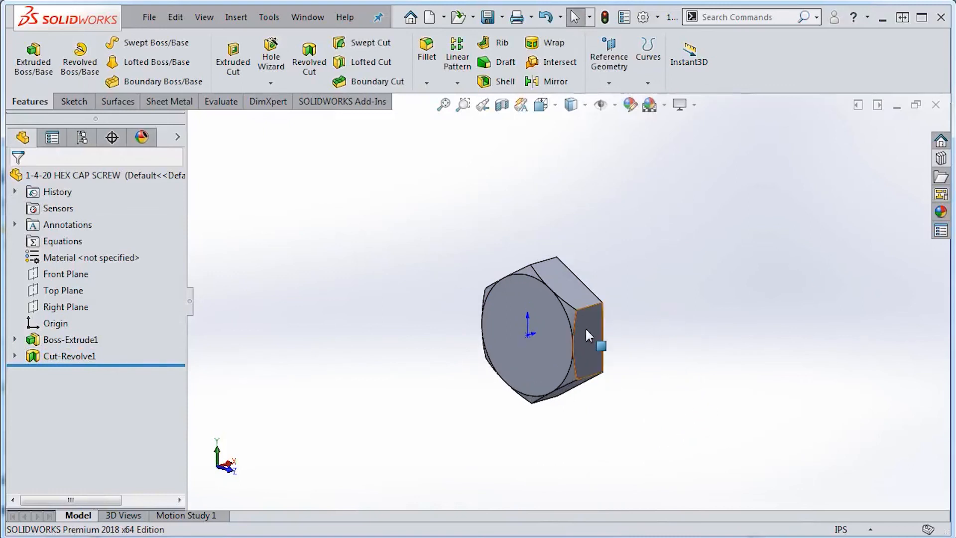
{"action": "left_click", "coordinate": [69, 339]}
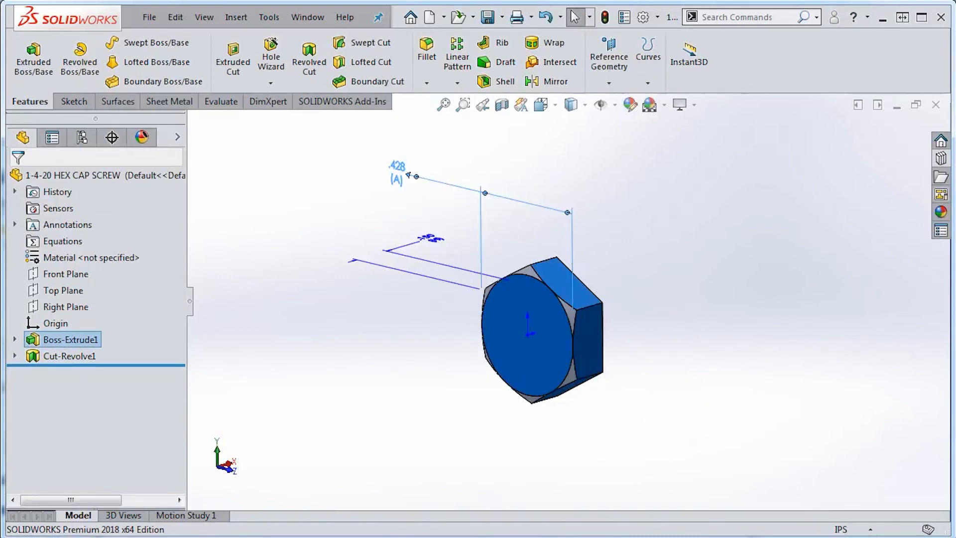
{"action": "double_click", "coordinate": [397, 172]}
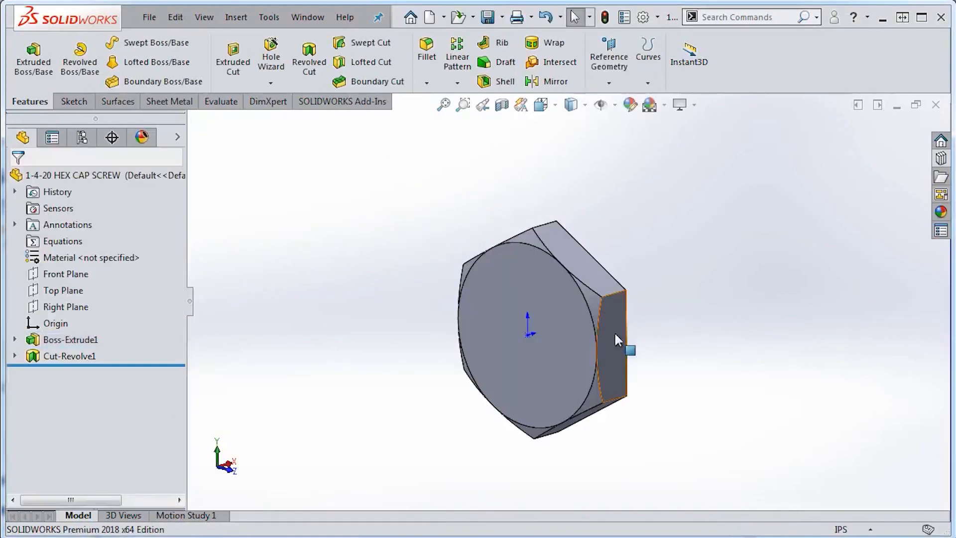
{"action": "left_click", "coordinate": [69, 356]}
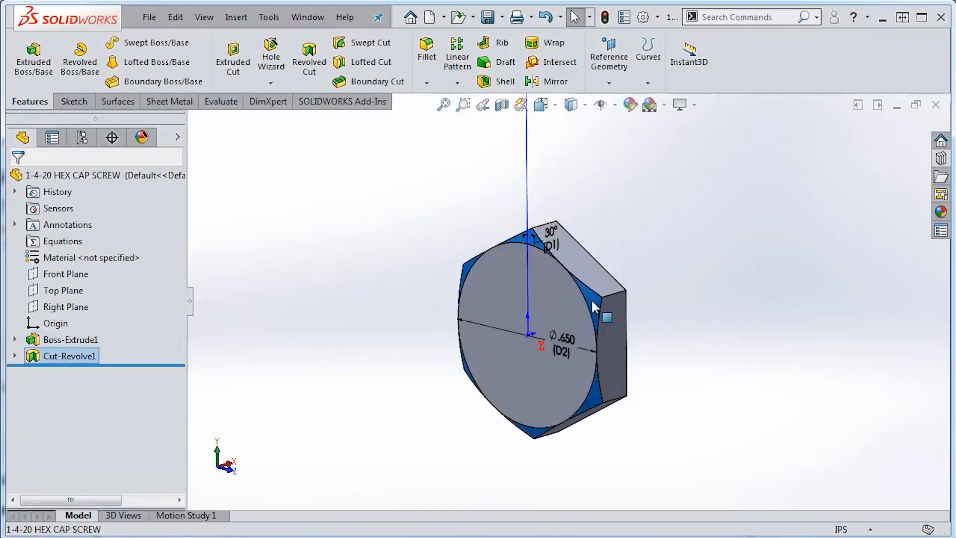
{"action": "left_click", "coordinate": [72, 340]}
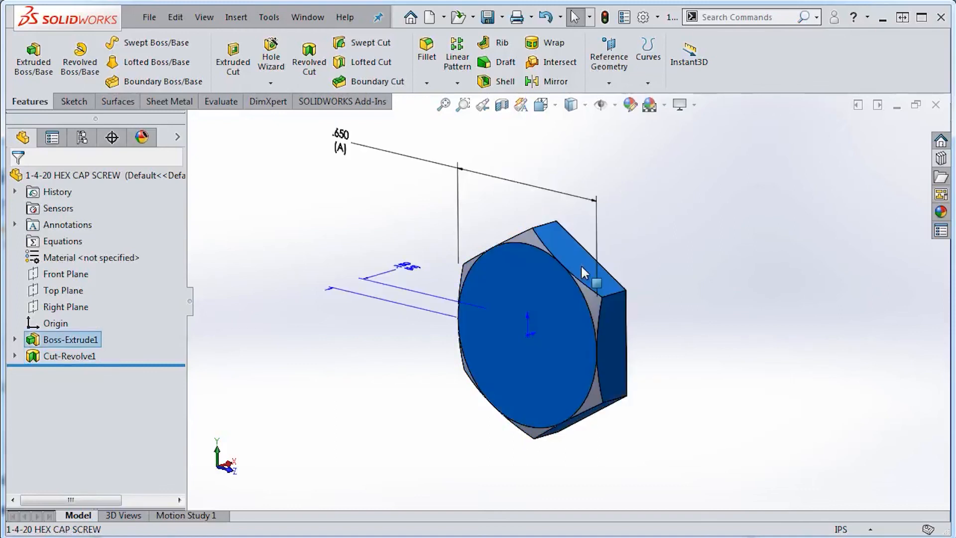
{"action": "left_click", "coordinate": [351, 147]}
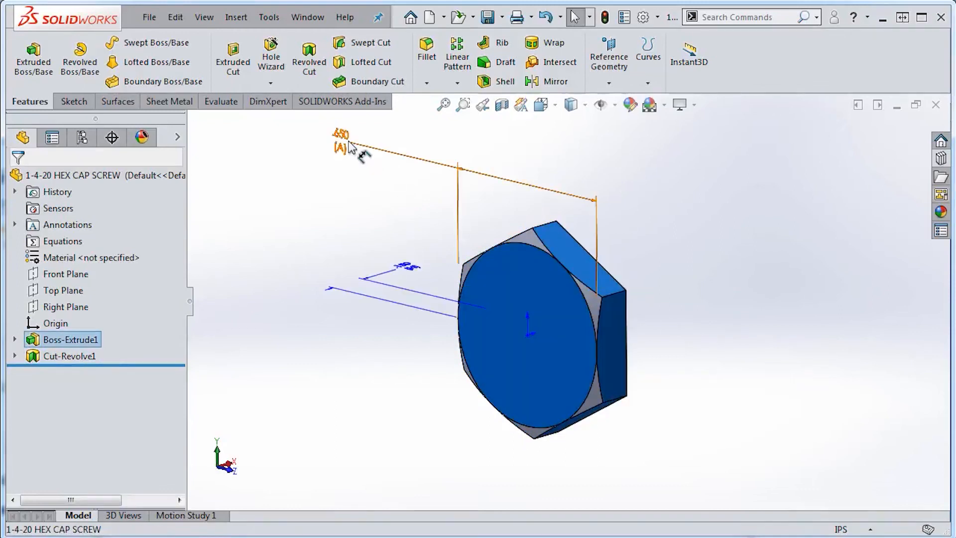
{"action": "double_click", "coordinate": [342, 140]}
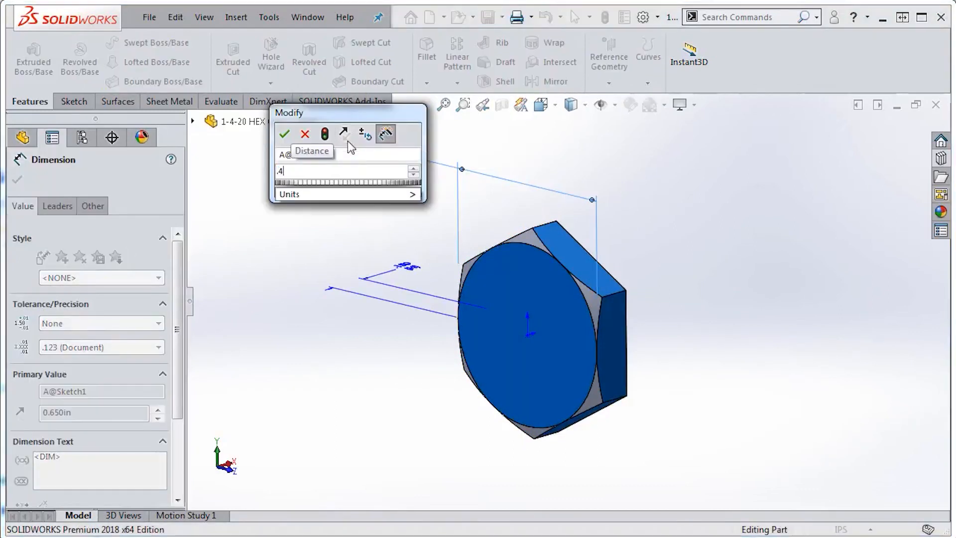
{"action": "left_click", "coordinate": [284, 133]}
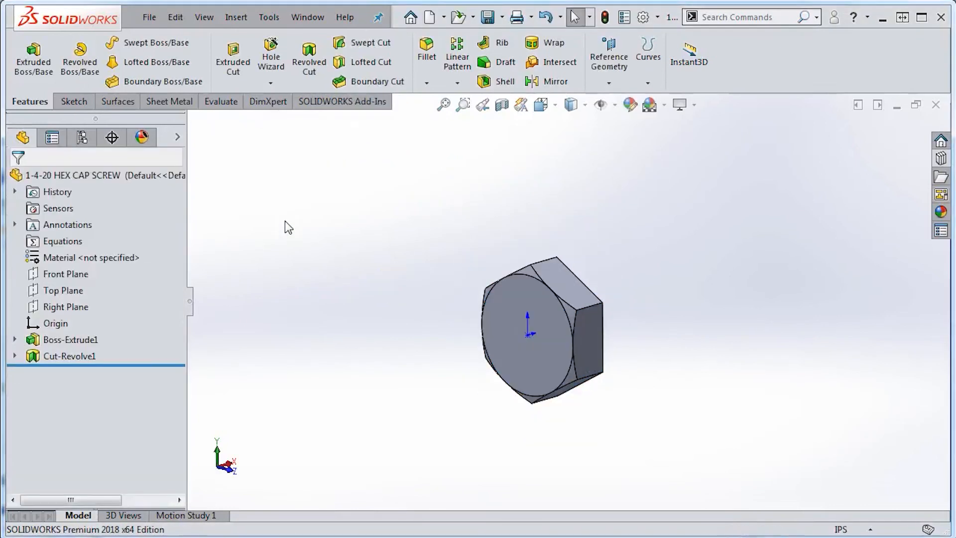
{"action": "mouse_move", "coordinate": [645, 271]}
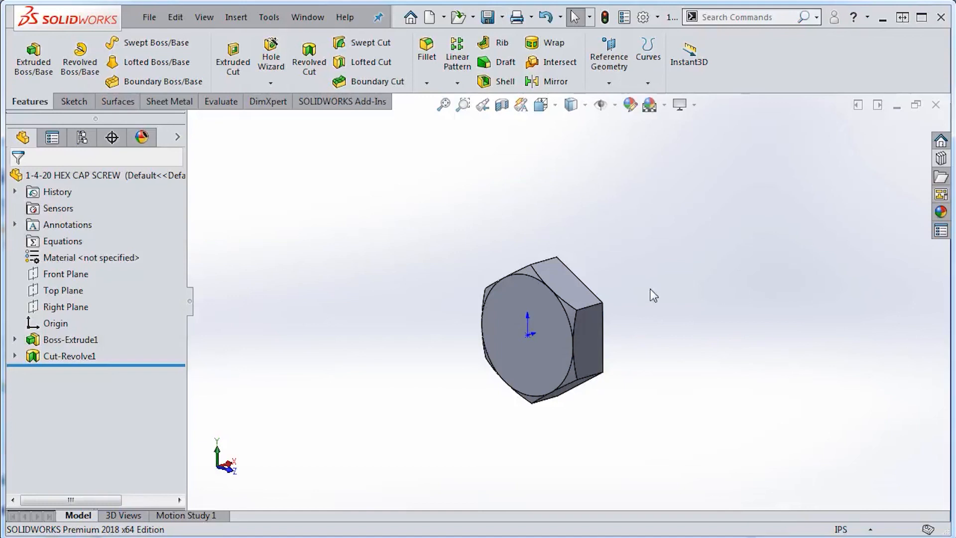
{"action": "mouse_move", "coordinate": [637, 274]}
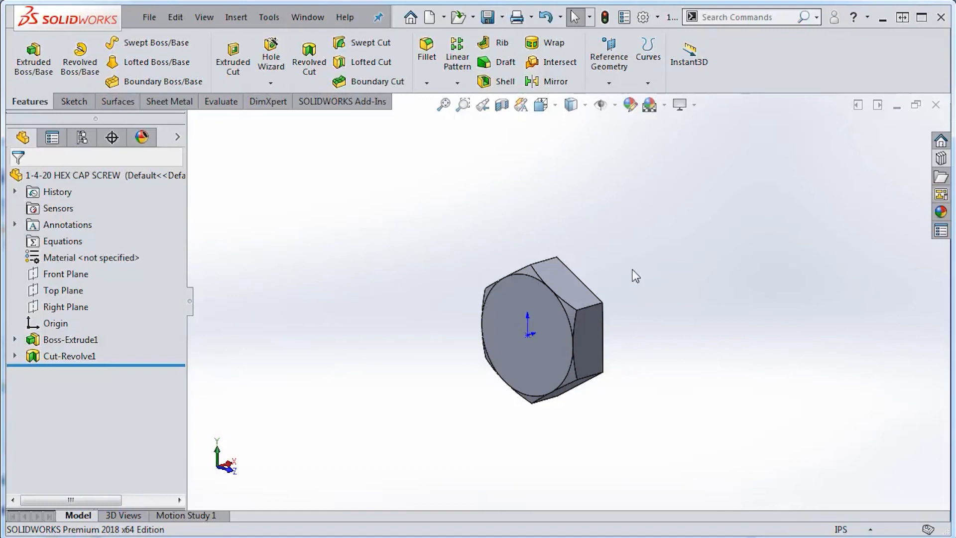